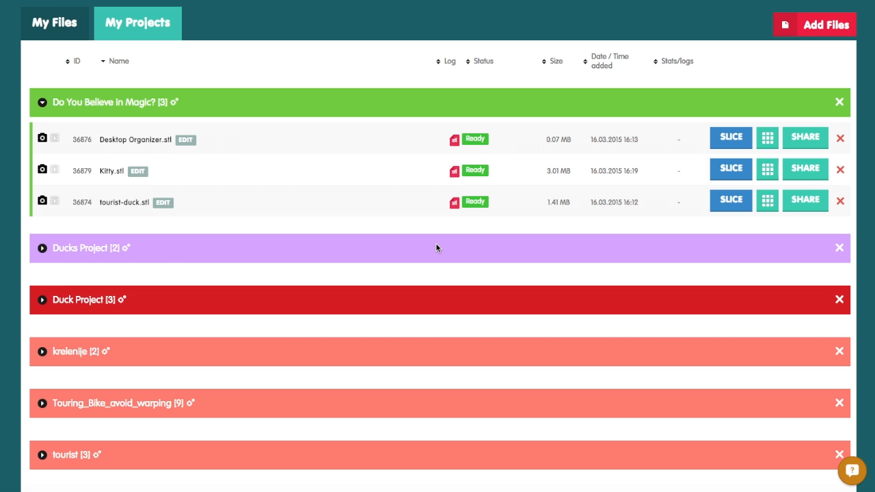
{"action": "mouse_move", "coordinate": [540, 53]}
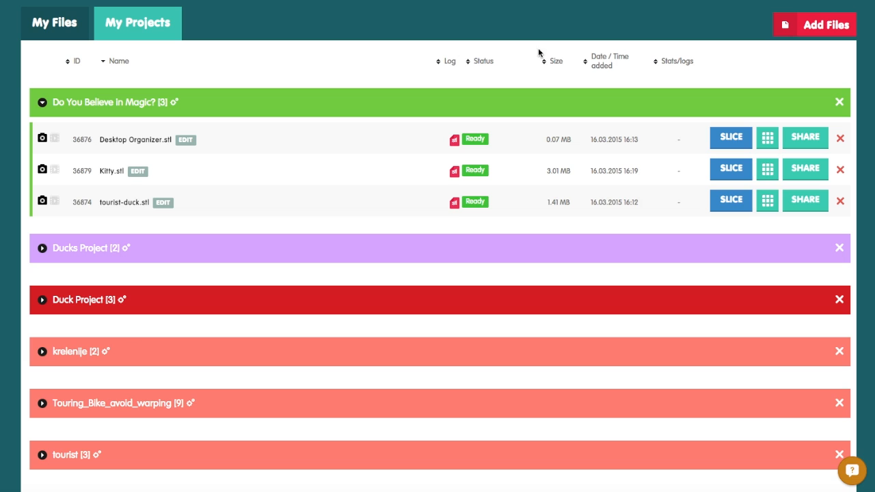
{"action": "mouse_move", "coordinate": [718, 36]}
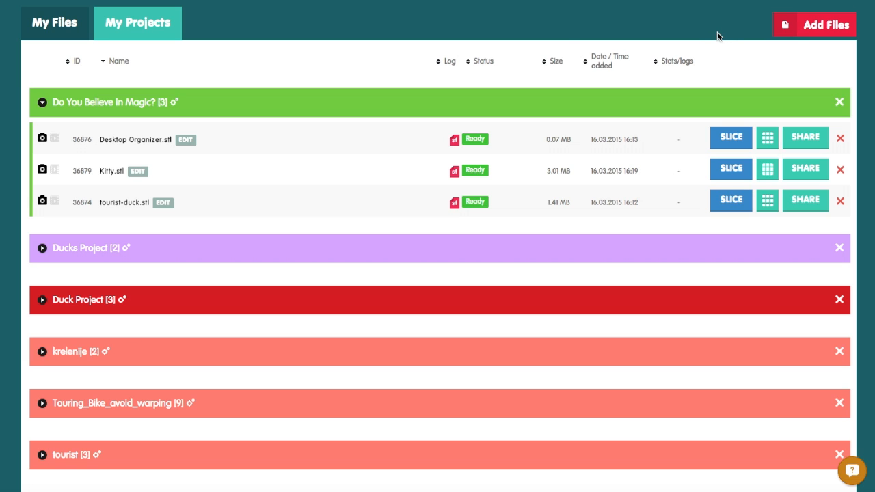
{"action": "mouse_move", "coordinate": [476, 37]}
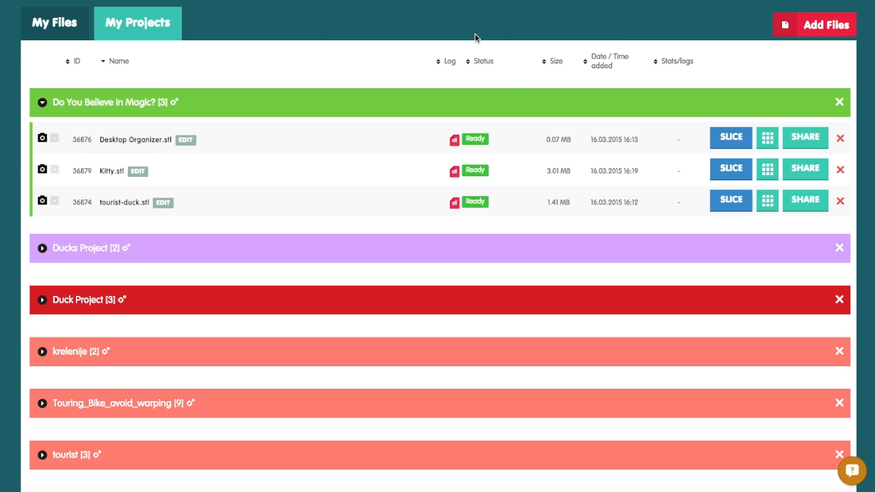
{"action": "mouse_move", "coordinate": [563, 45]}
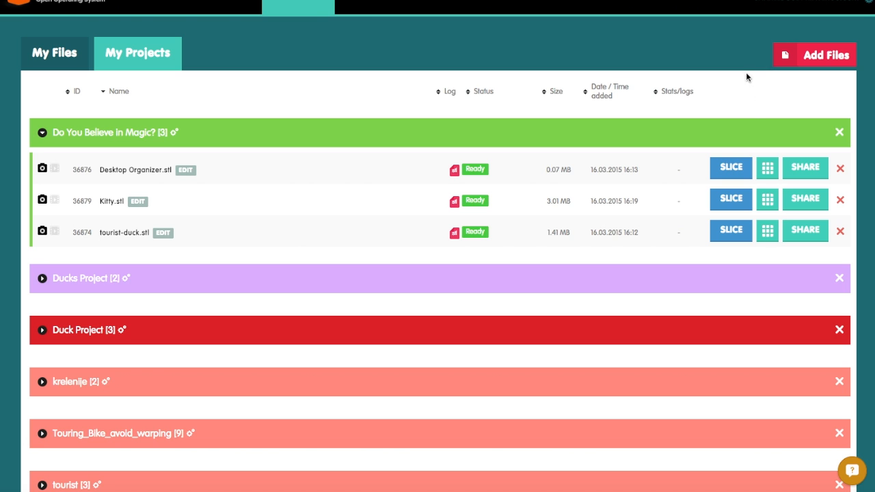
{"action": "mouse_move", "coordinate": [785, 247]}
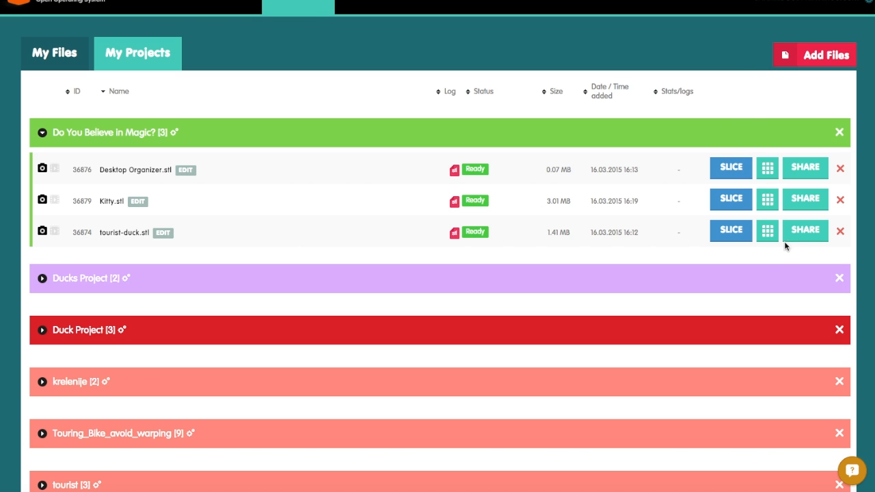
{"action": "mouse_move", "coordinate": [767, 168]}
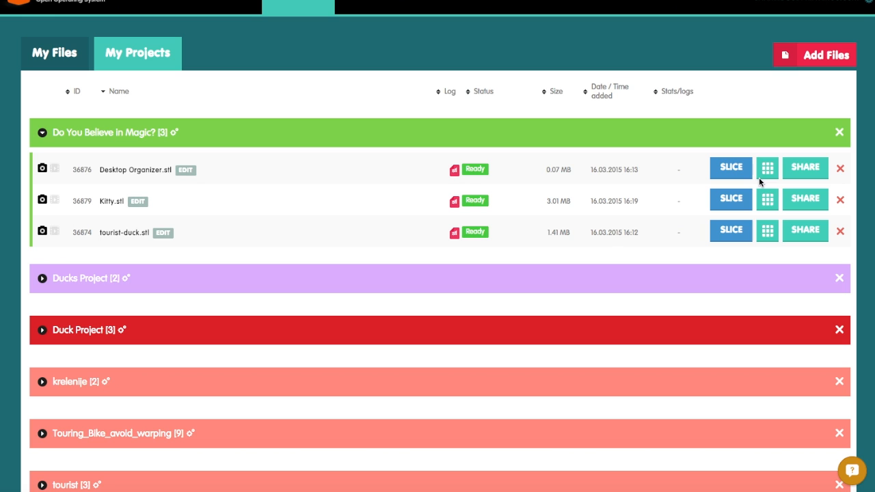
{"action": "mouse_move", "coordinate": [764, 196]}
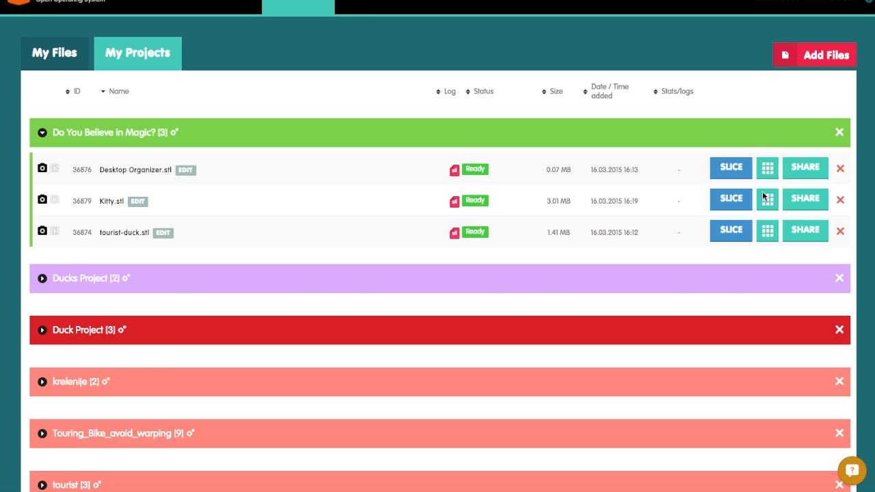
{"action": "mouse_move", "coordinate": [767, 168]}
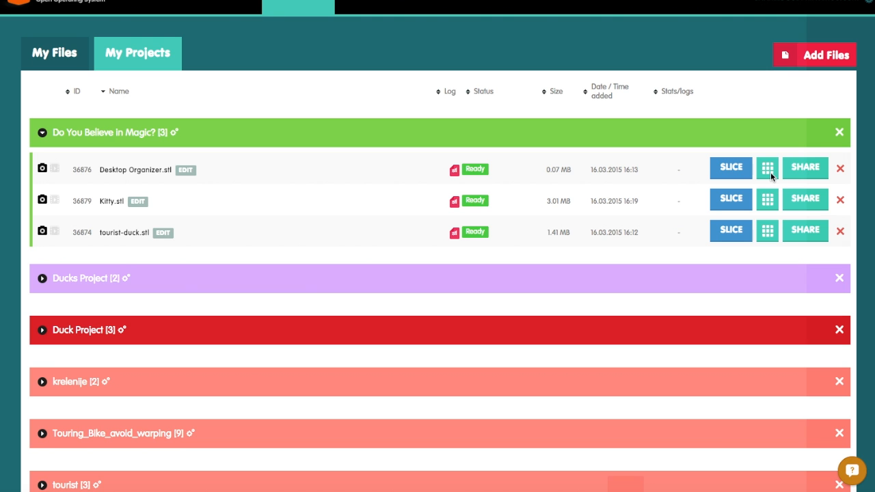
Step: Preview Desktop Organizer.stl in 3D Viewer, then close the viewer
{"action": "left_click", "coordinate": [767, 167]}
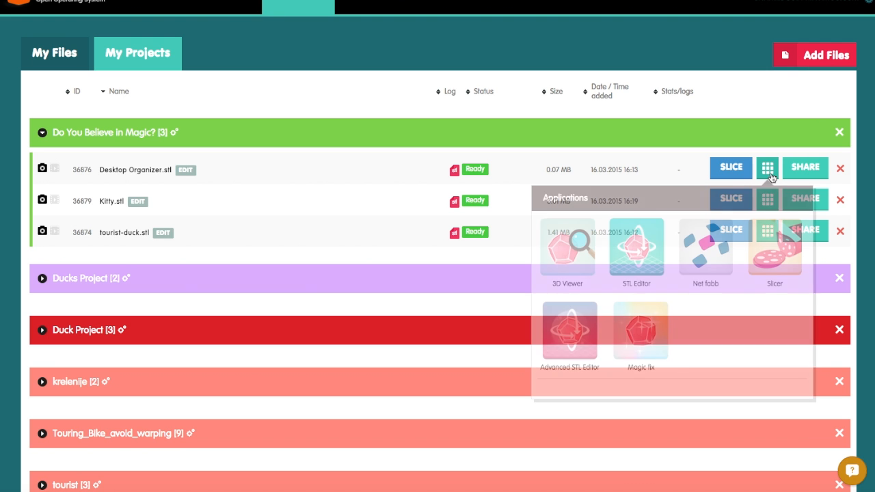
{"action": "left_click", "coordinate": [567, 247]}
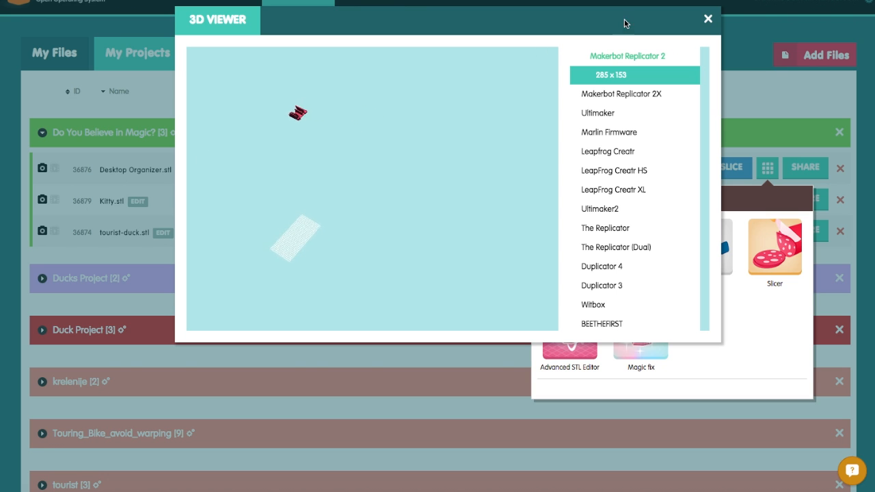
{"action": "left_click", "coordinate": [708, 18]}
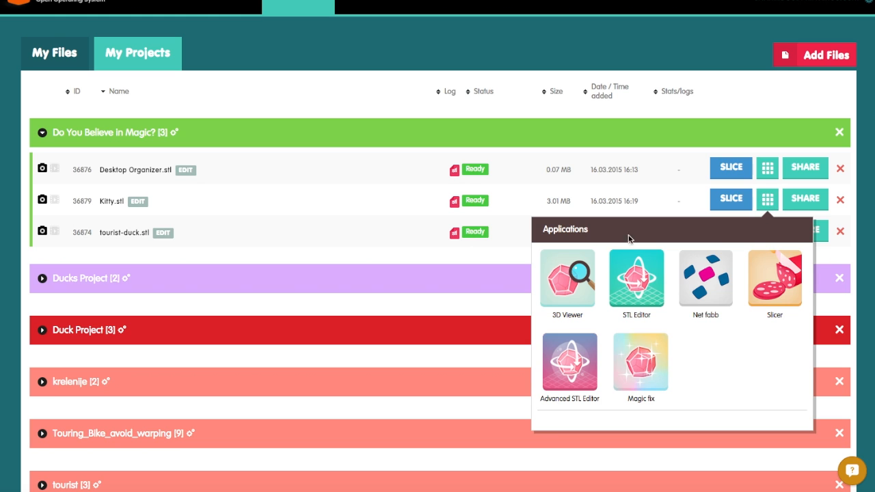
{"action": "left_click", "coordinate": [566, 277]}
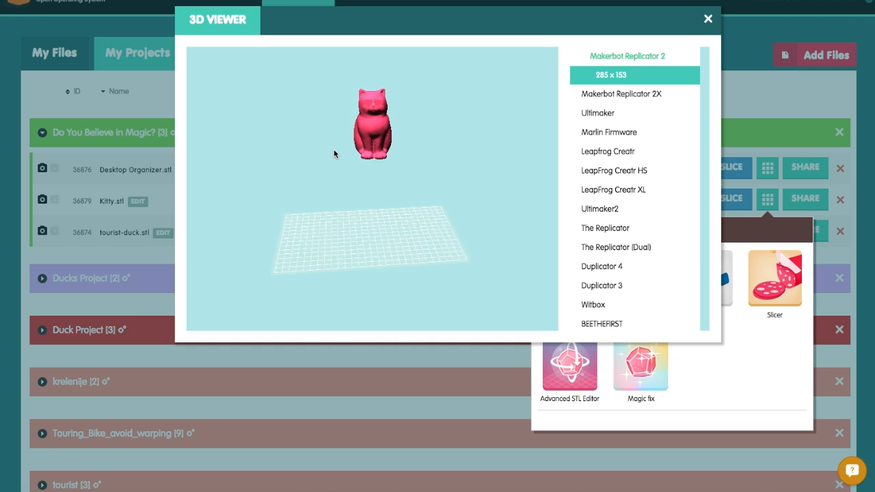
{"action": "left_click_drag", "start_coordinate": [335, 154], "coordinate": [472, 129]}
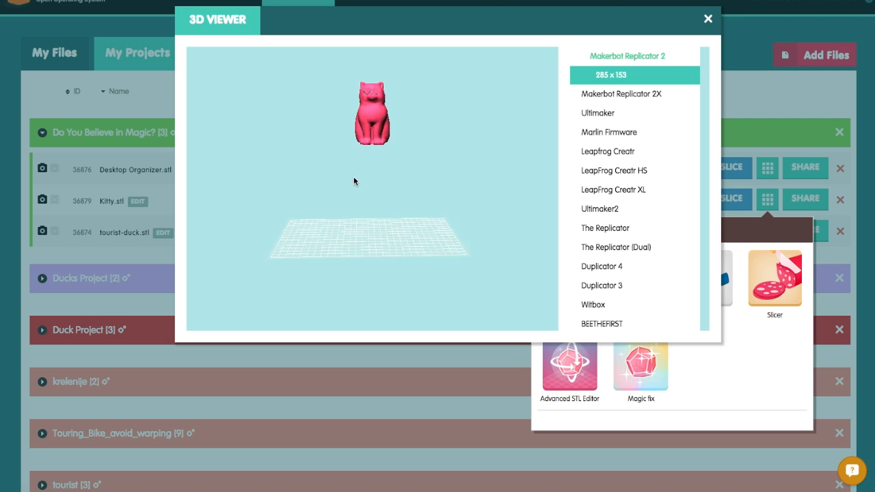
{"action": "left_click", "coordinate": [707, 18]}
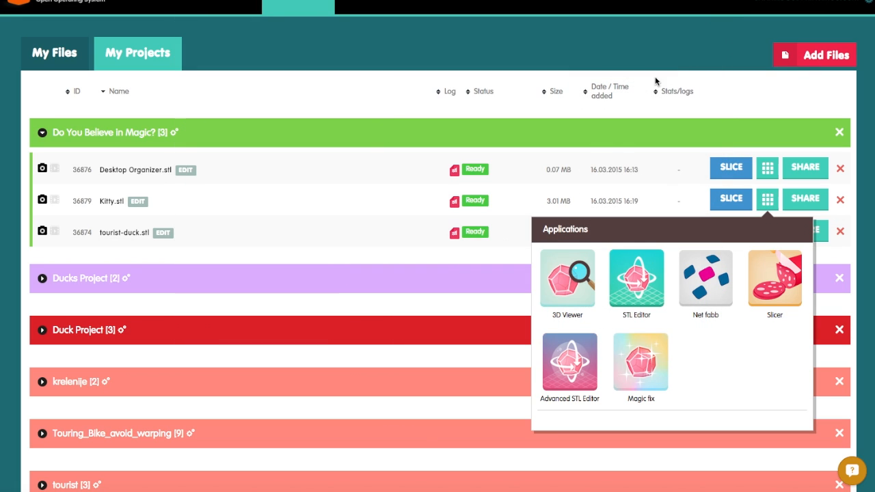
Step: Preview tourist-duck.stl in 3D Viewer, orbit around the duck, then close the viewer
{"action": "left_click", "coordinate": [767, 230]}
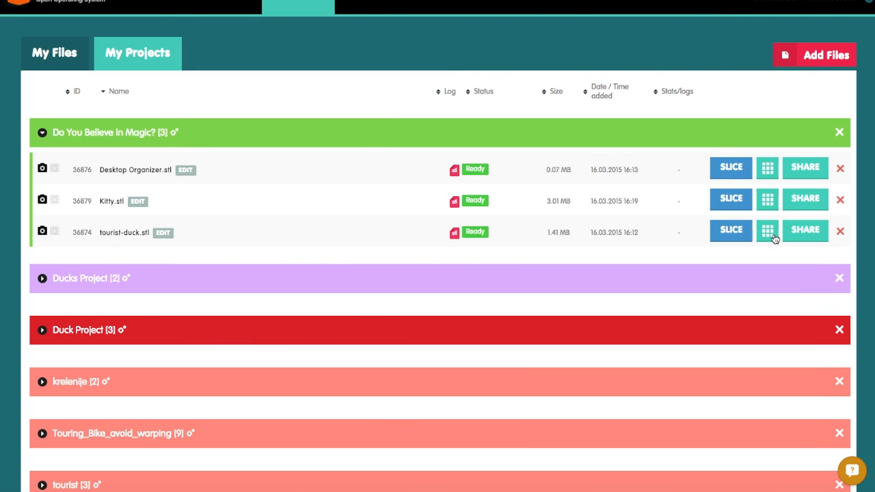
{"action": "left_click", "coordinate": [767, 230]}
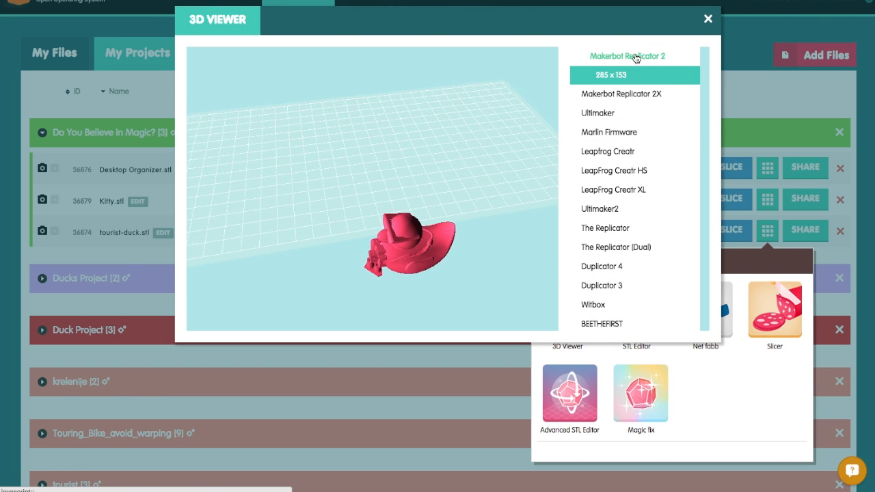
{"action": "left_click_drag", "start_coordinate": [410, 246], "coordinate": [264, 225]}
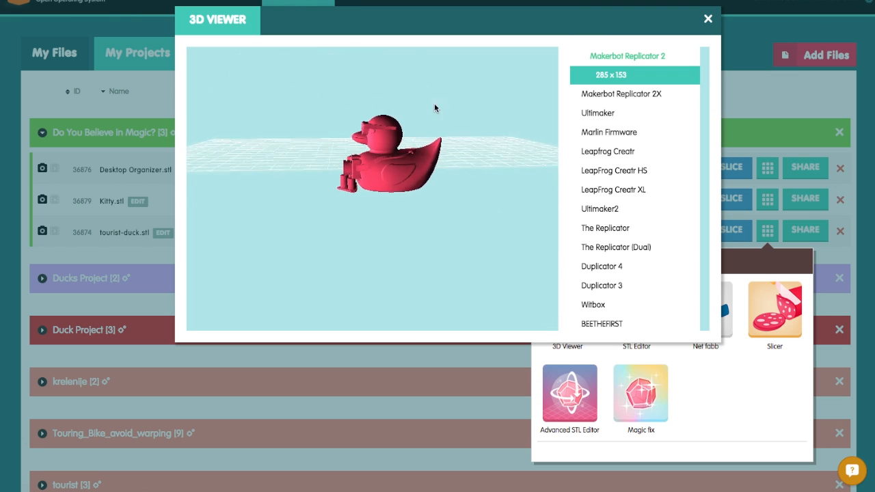
{"action": "left_click", "coordinate": [708, 18]}
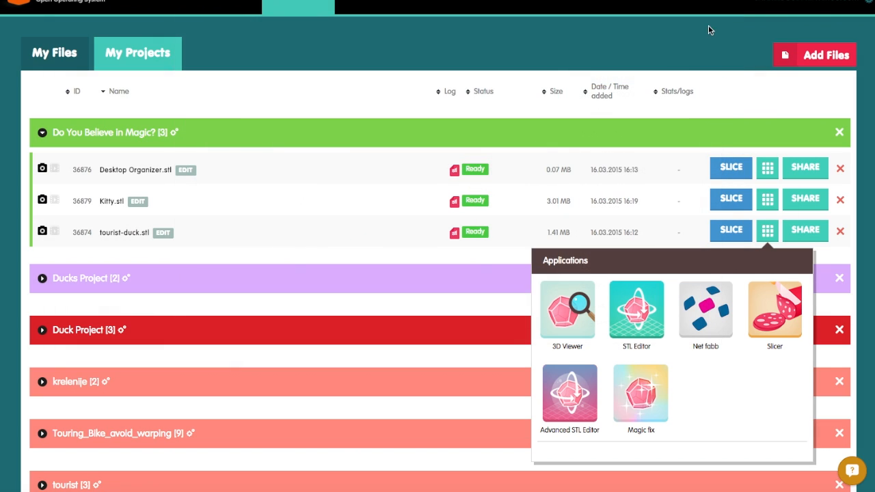
{"action": "mouse_move", "coordinate": [767, 169]}
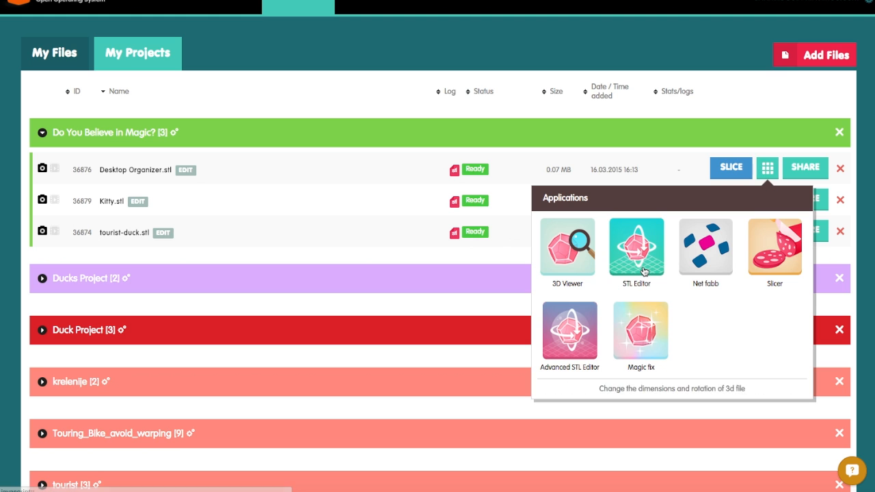
Step: Magic Fix Desktop Organizer.stl for Makerbot Replicator 2 with all options, creating Desktop Organizer_36876_magic_fix.stl
{"action": "left_click", "coordinate": [641, 330]}
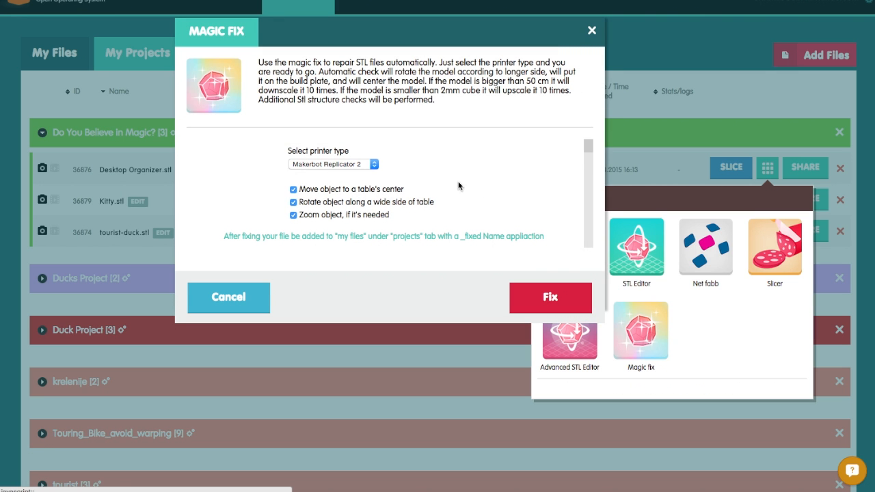
{"action": "left_click", "coordinate": [333, 164]}
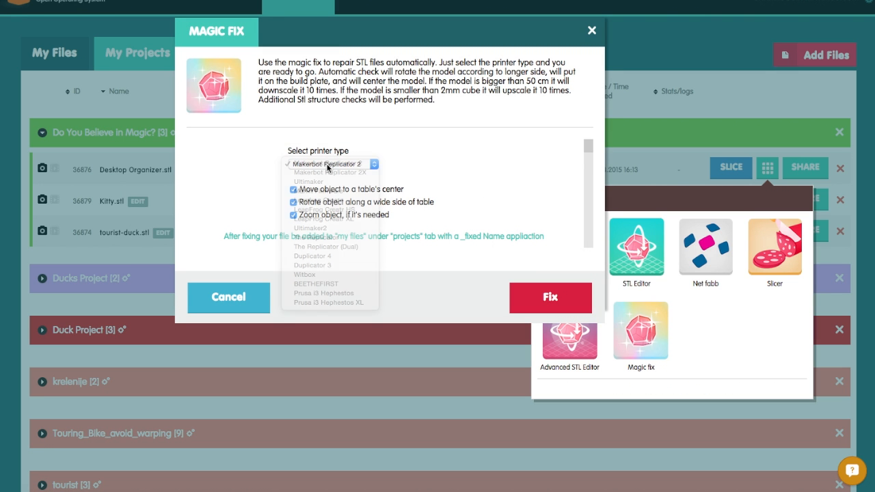
{"action": "left_click", "coordinate": [328, 164]}
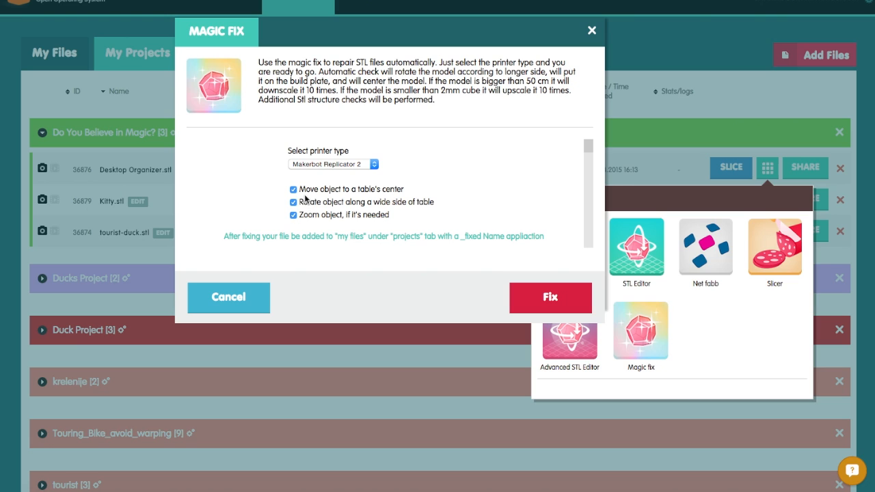
{"action": "mouse_move", "coordinate": [389, 196]}
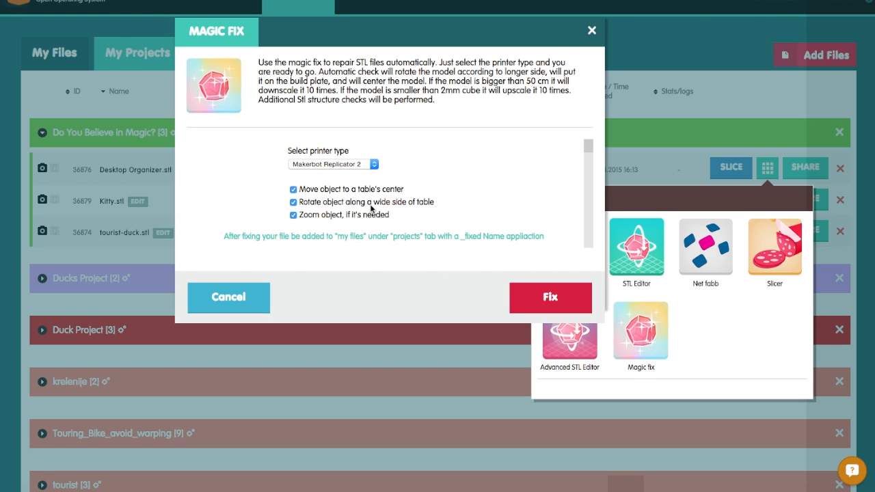
{"action": "mouse_move", "coordinate": [347, 225]}
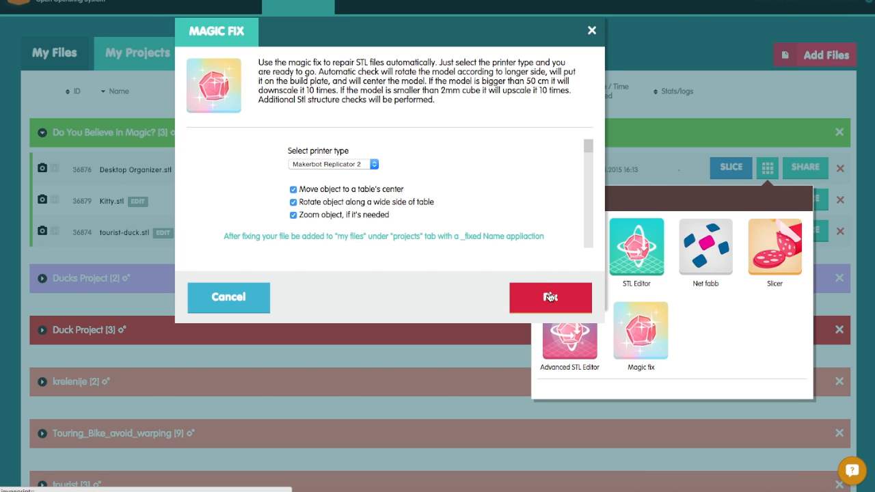
{"action": "left_click", "coordinate": [550, 297]}
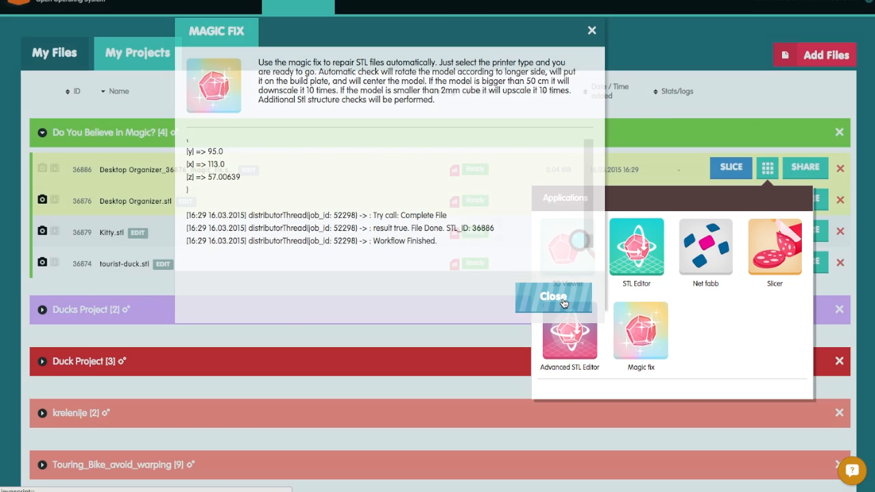
{"action": "left_click", "coordinate": [553, 297]}
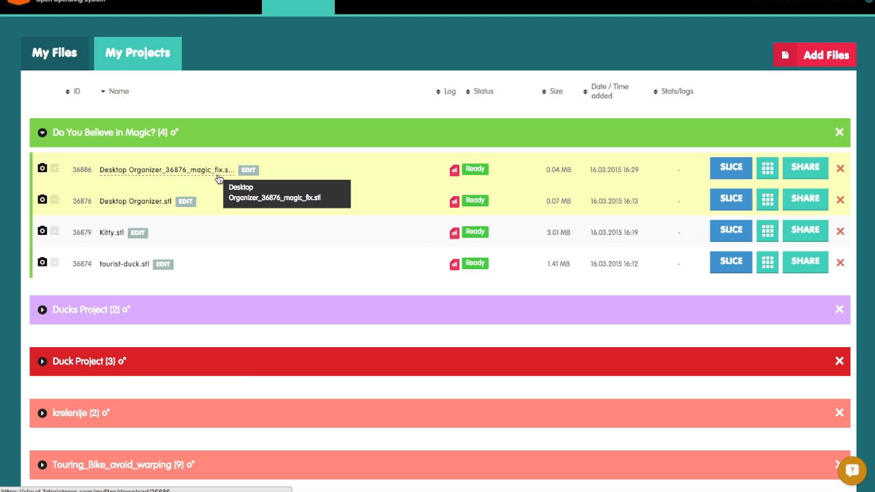
{"action": "mouse_move", "coordinate": [767, 169]}
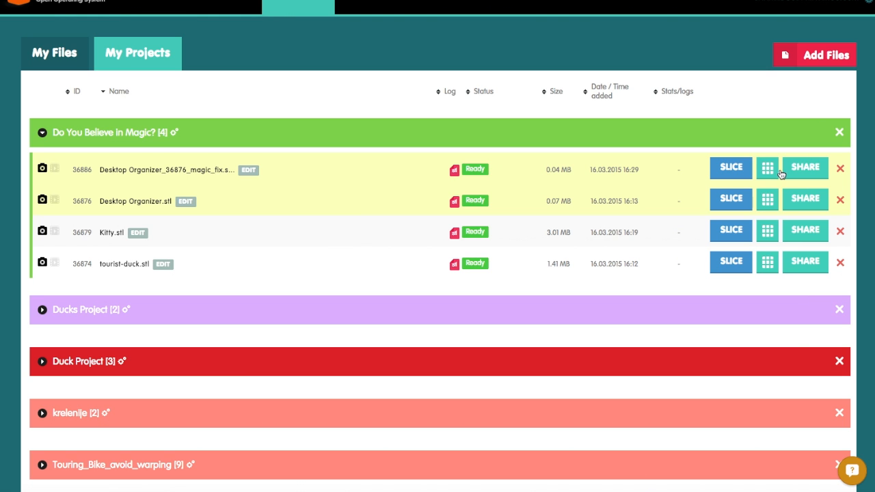
Step: Preview Desktop Organizer_36876_magic_fix.stl in 3D Viewer to confirm centering, then close it
{"action": "left_click", "coordinate": [767, 168]}
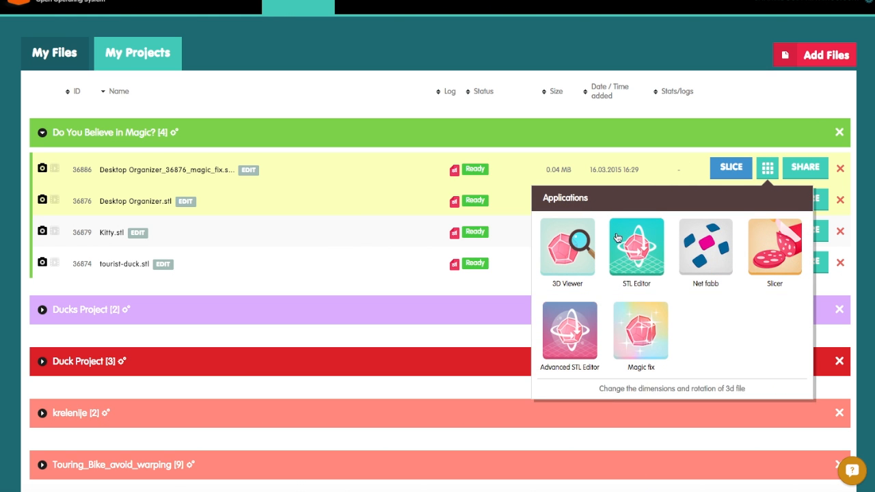
{"action": "left_click", "coordinate": [566, 247]}
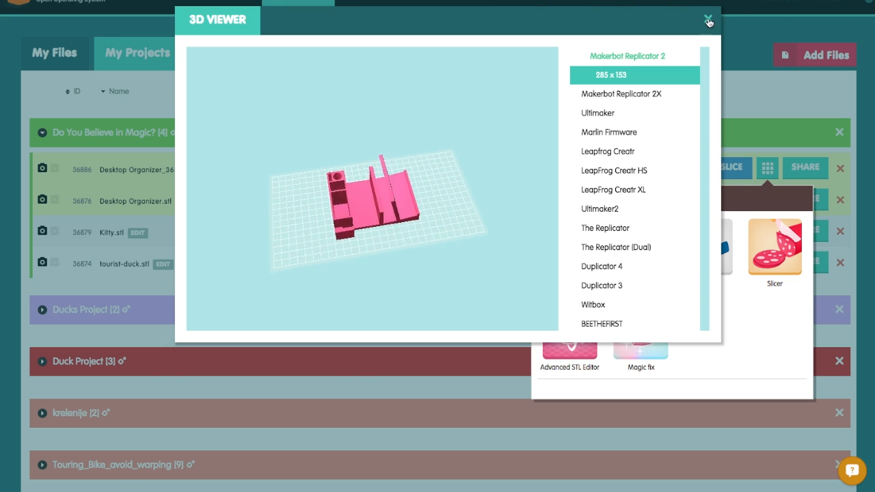
{"action": "left_click", "coordinate": [709, 16]}
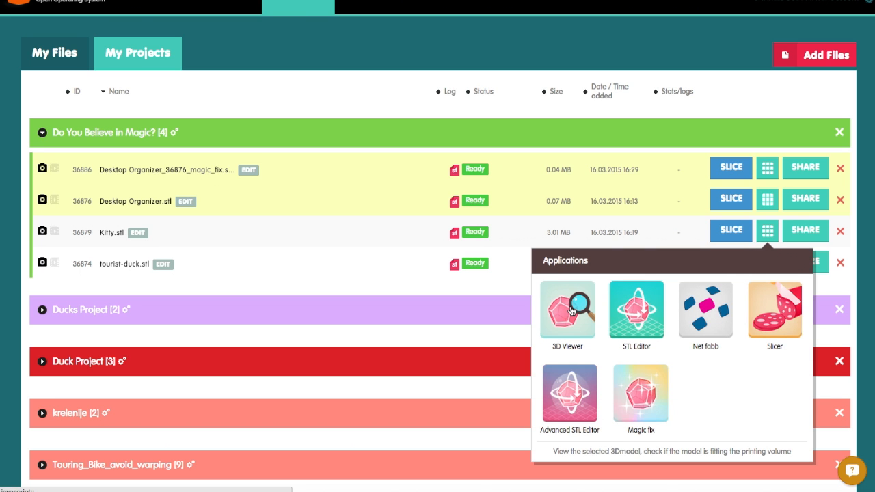
Step: Run Magic Fix on Kitty.stl and close the log once the workflow finishes
{"action": "left_click", "coordinate": [641, 393]}
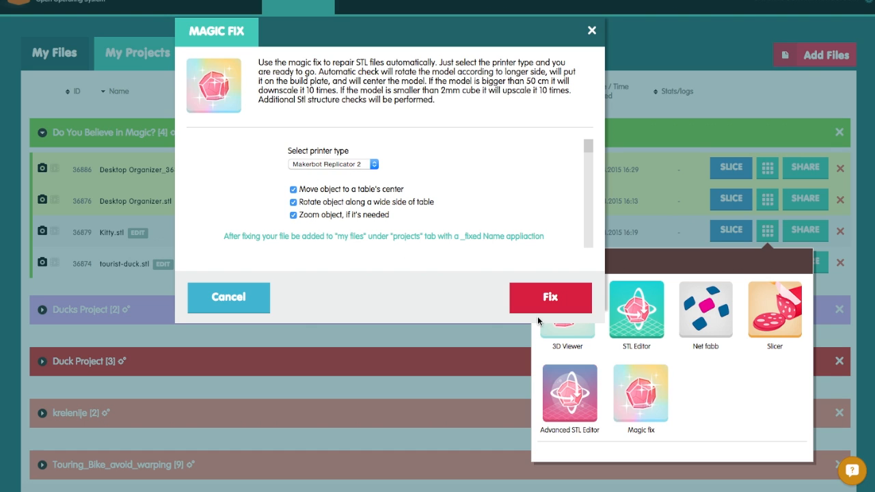
{"action": "left_click", "coordinate": [550, 297]}
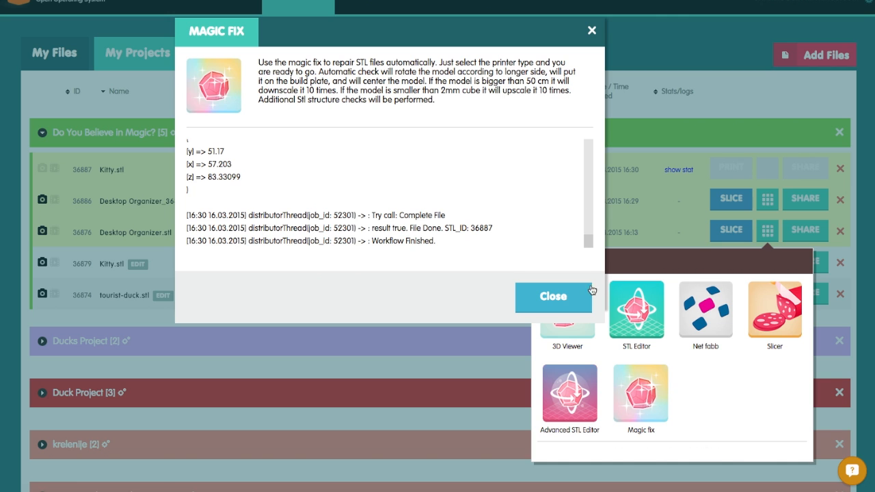
{"action": "left_click", "coordinate": [553, 296]}
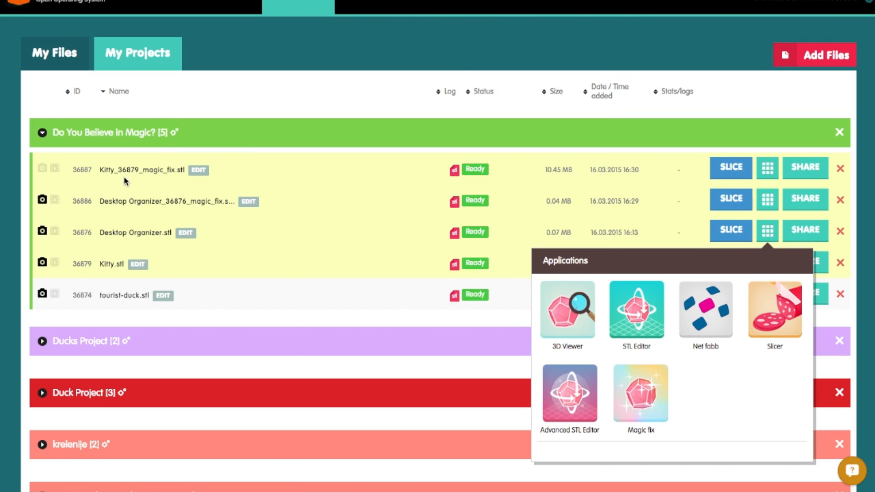
{"action": "mouse_move", "coordinate": [693, 173]}
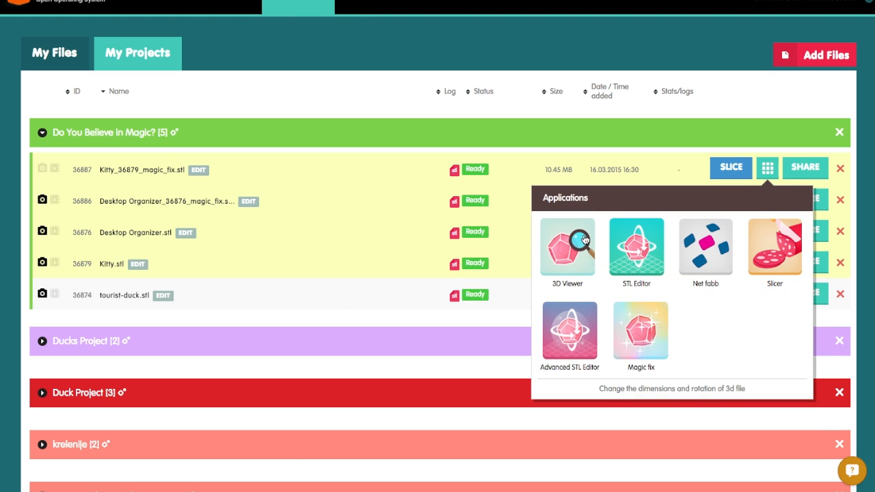
Step: Orbit Kitty_36879_magic_fix.stl in 3D Viewer to confirm it sits centered, then close
{"action": "left_click", "coordinate": [567, 248]}
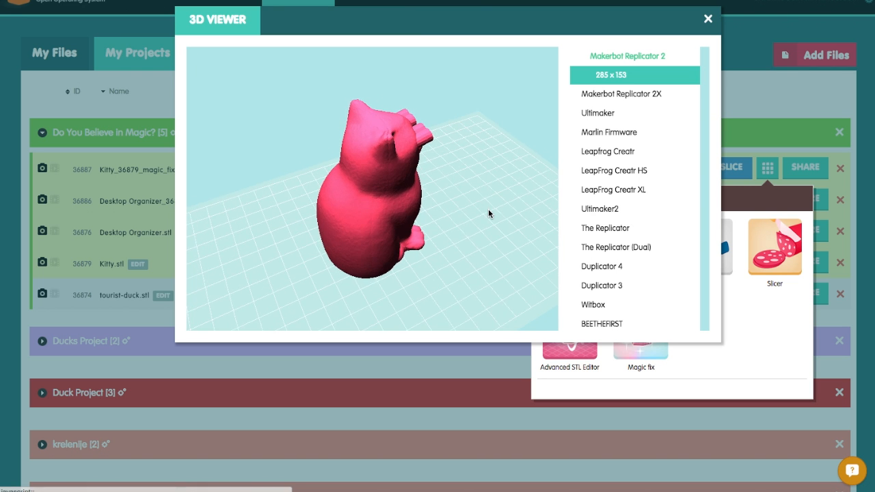
{"action": "left_click_drag", "start_coordinate": [489, 214], "coordinate": [325, 286]}
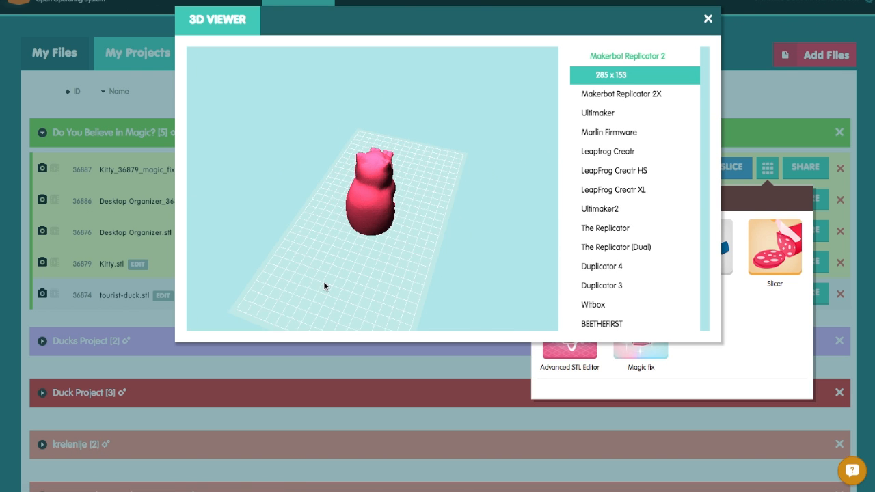
{"action": "left_click_drag", "start_coordinate": [372, 192], "coordinate": [325, 266]}
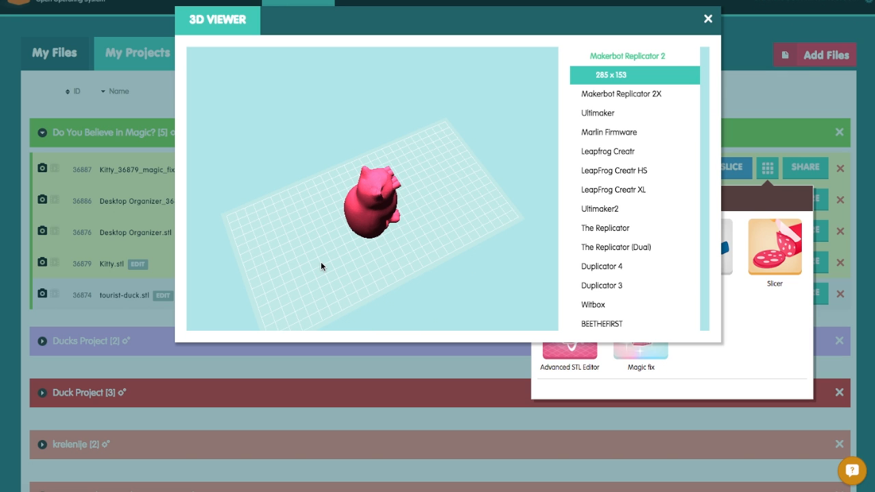
{"action": "left_click_drag", "start_coordinate": [321, 266], "coordinate": [448, 224]}
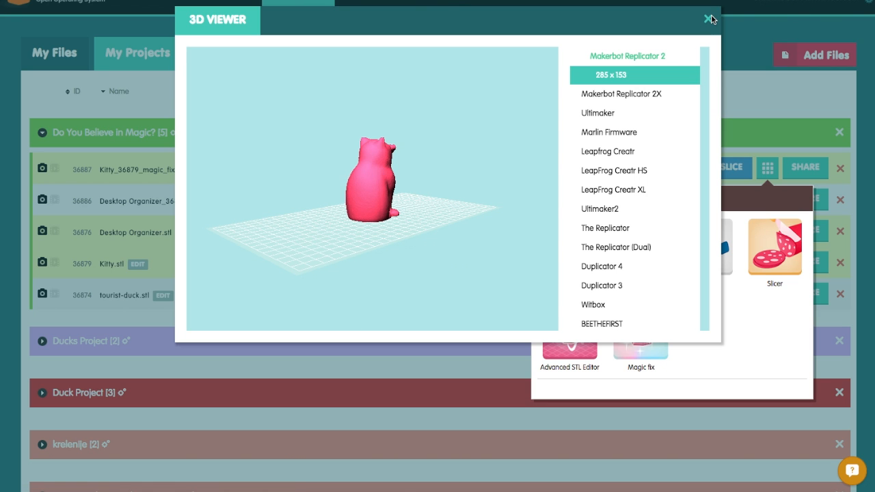
{"action": "left_click", "coordinate": [707, 19]}
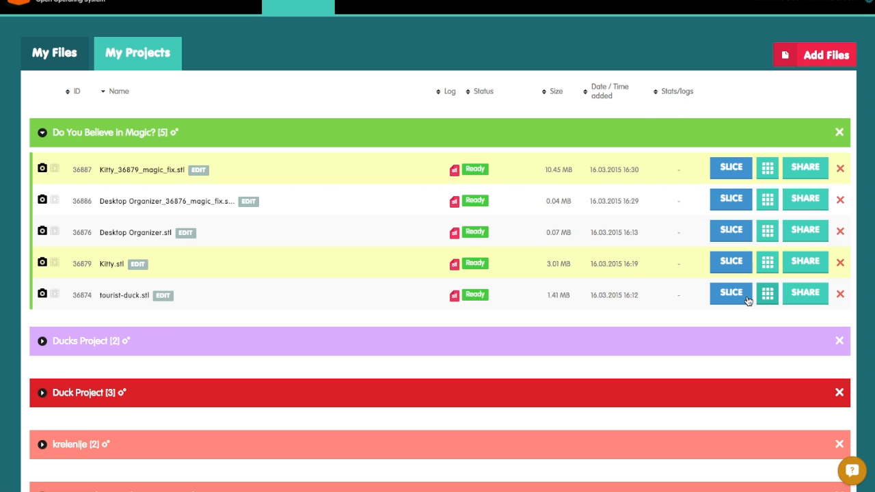
Step: Run Magic Fix on tourist-duck.stl and close the finished repair log
{"action": "left_click", "coordinate": [767, 293]}
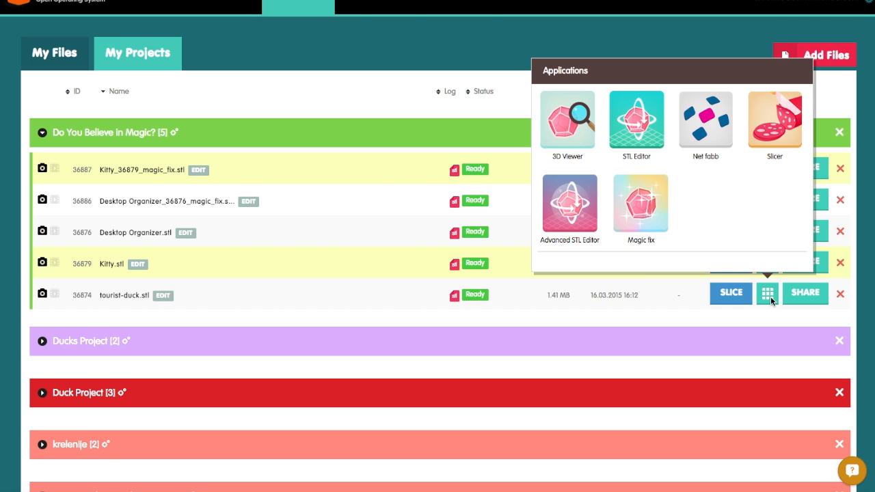
{"action": "mouse_move", "coordinate": [640, 202]}
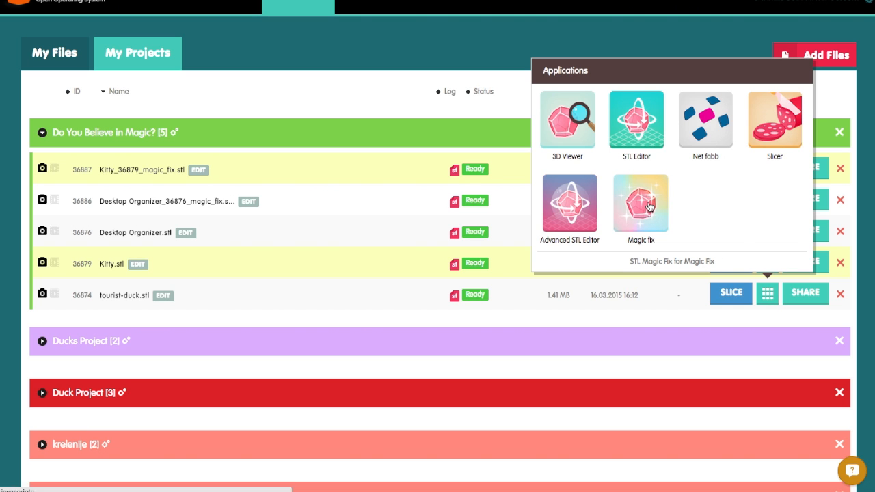
{"action": "left_click", "coordinate": [640, 205]}
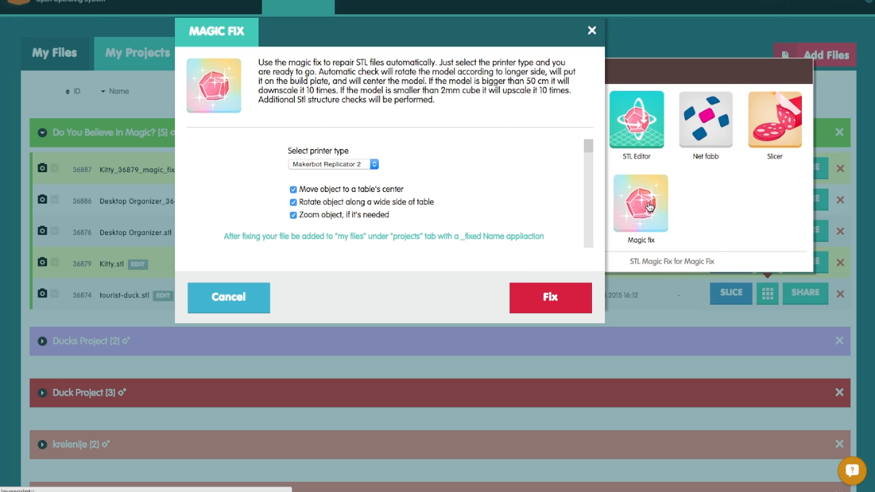
{"action": "mouse_move", "coordinate": [591, 300]}
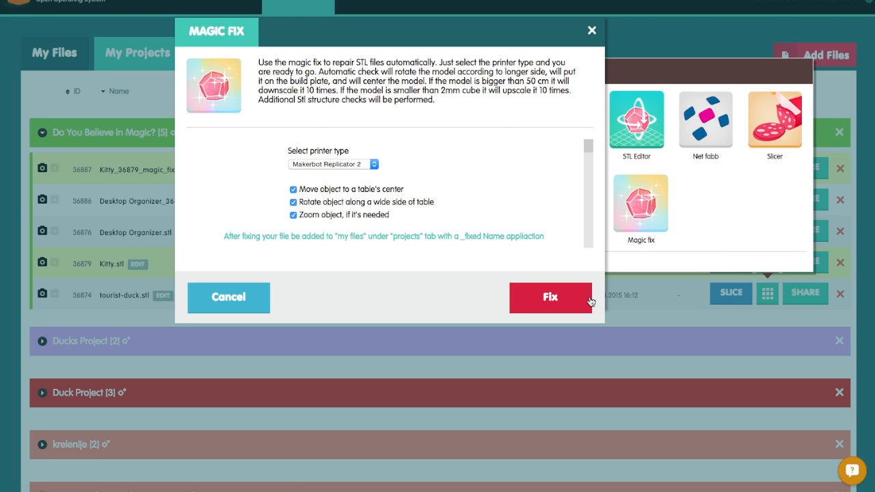
{"action": "left_click", "coordinate": [550, 297]}
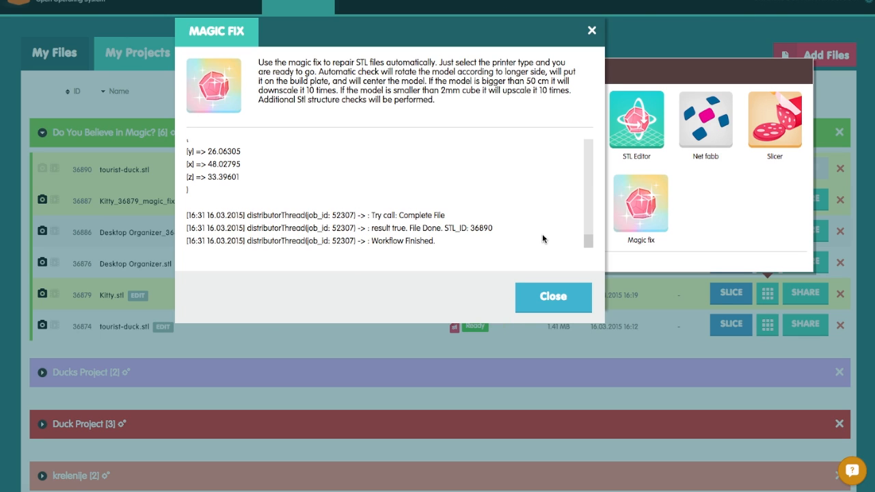
{"action": "mouse_move", "coordinate": [567, 291]}
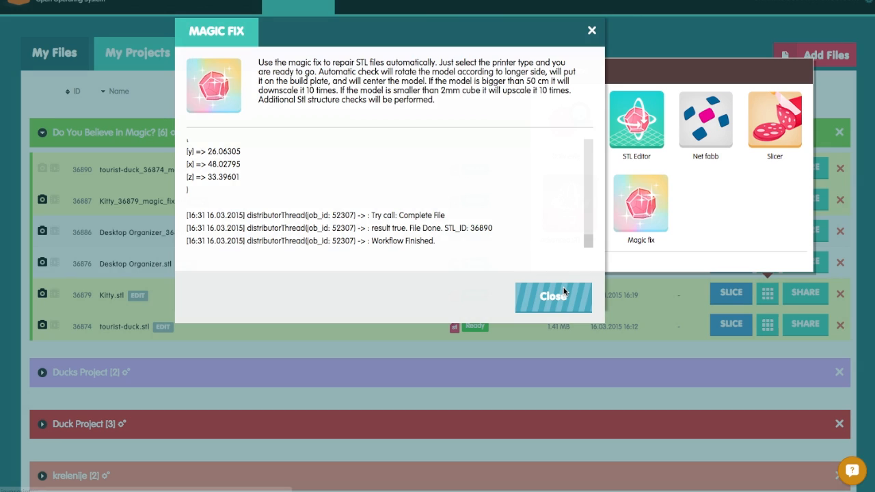
{"action": "left_click", "coordinate": [553, 297]}
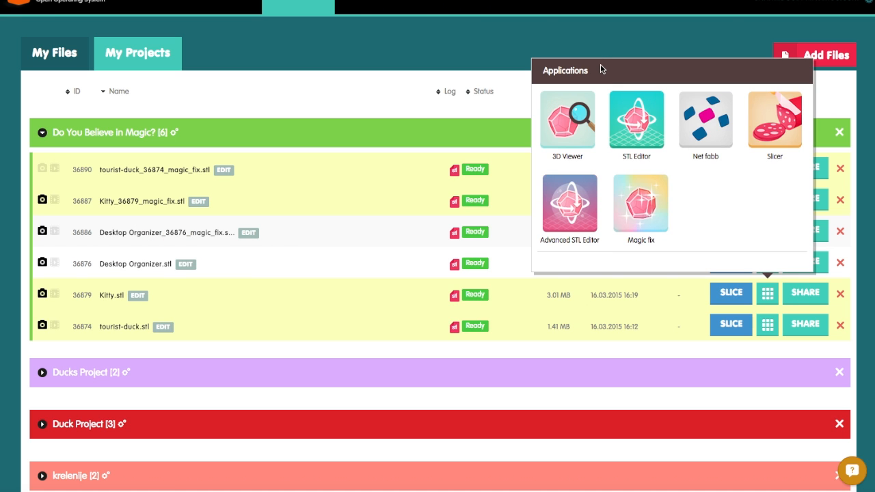
{"action": "mouse_move", "coordinate": [636, 140]}
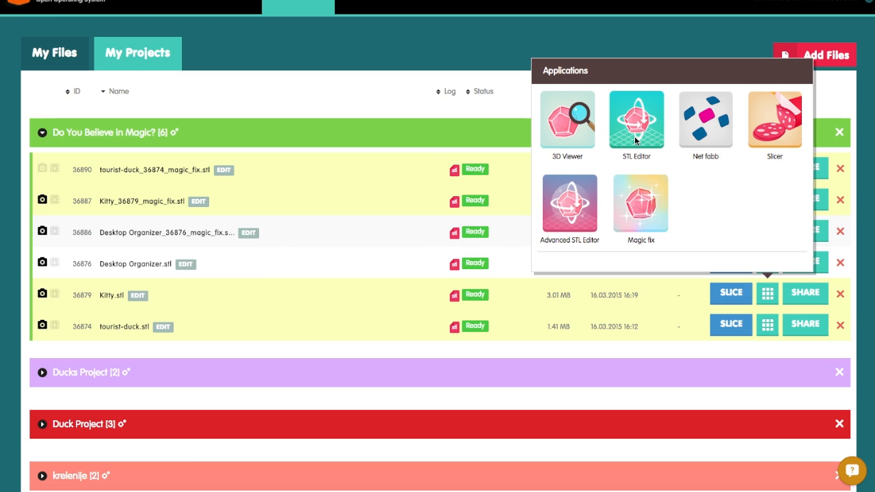
{"action": "mouse_move", "coordinate": [432, 155]}
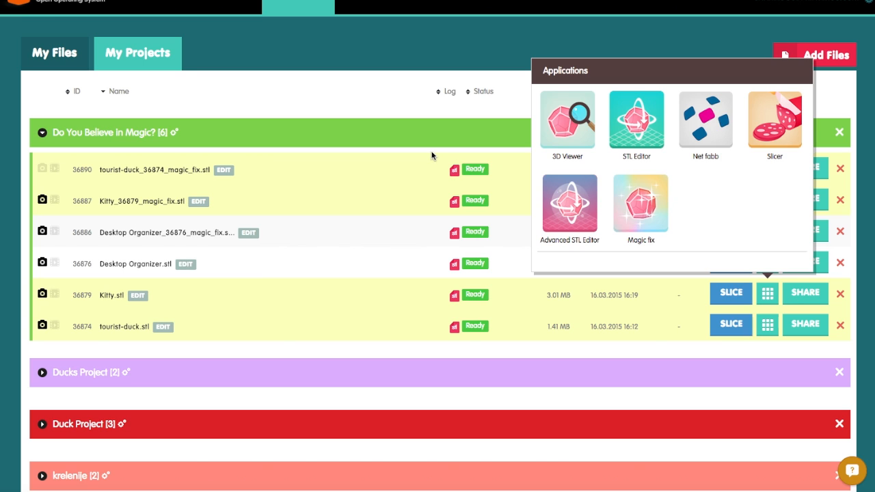
{"action": "mouse_move", "coordinate": [511, 173]}
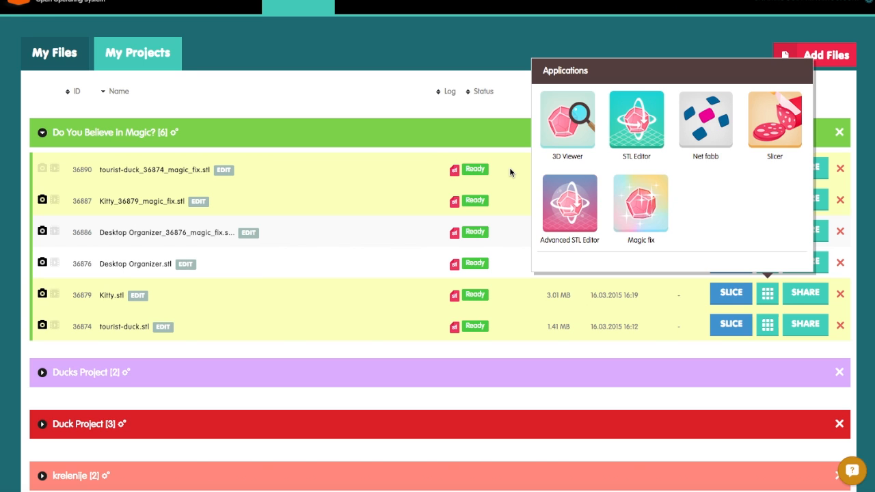
{"action": "mouse_move", "coordinate": [519, 173]}
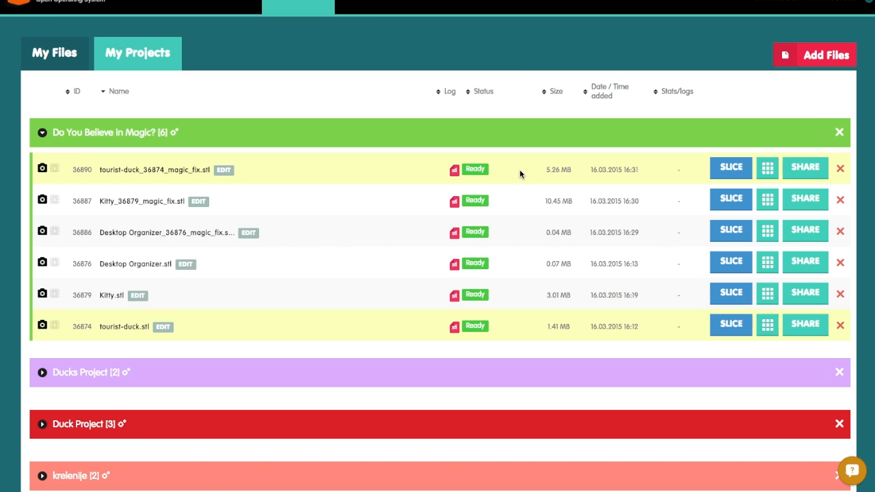
Step: Open tourist-duck_36874_magic_fix.stl in 3D Viewer and orbit to check its placement
{"action": "left_click", "coordinate": [767, 168]}
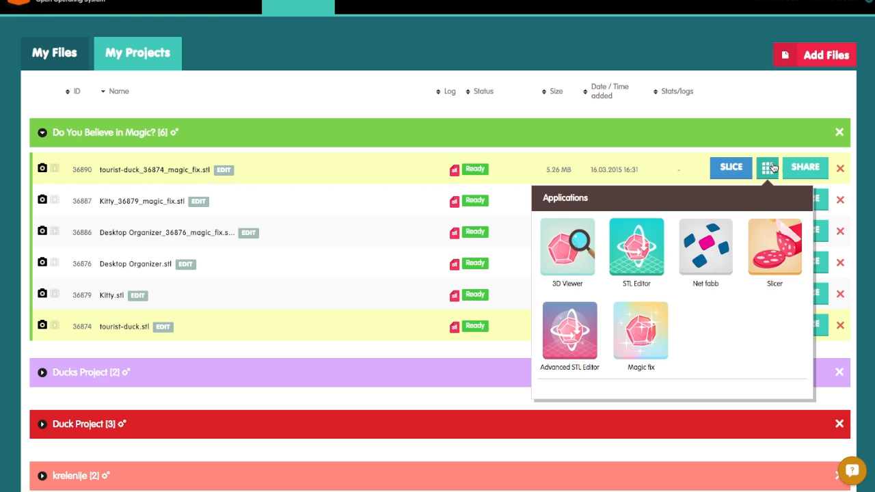
{"action": "mouse_move", "coordinate": [569, 262]}
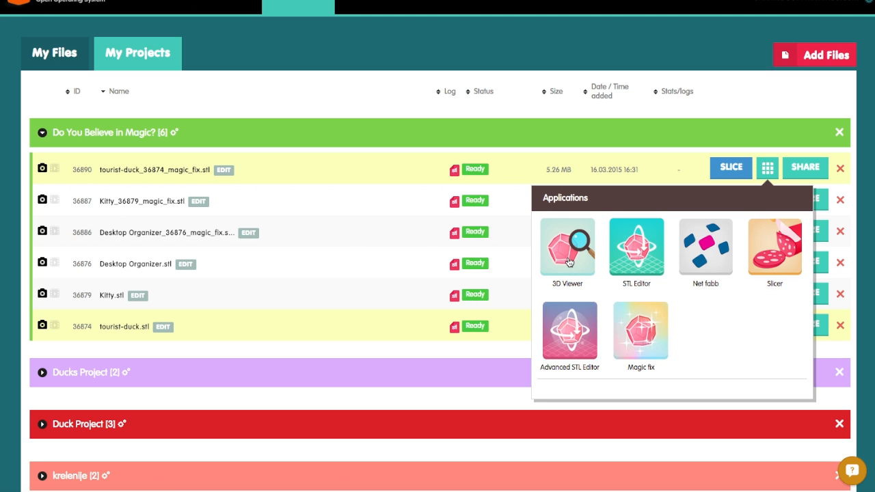
{"action": "left_click", "coordinate": [567, 247]}
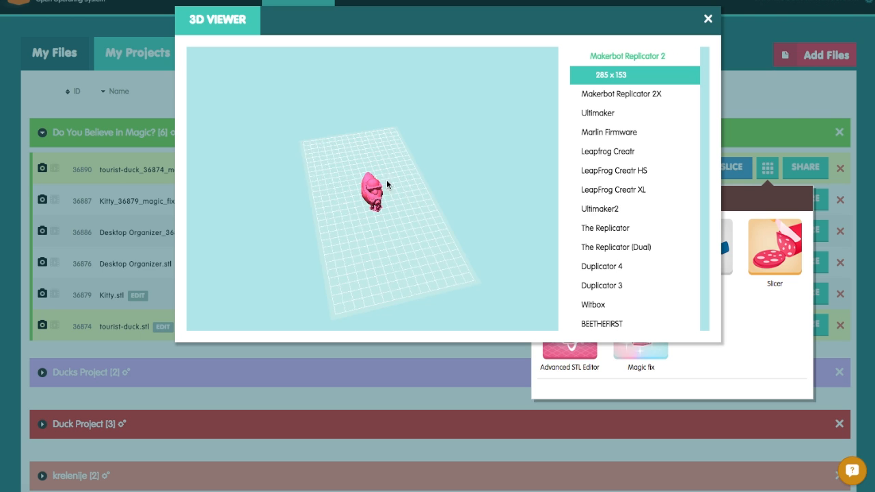
{"action": "left_click_drag", "start_coordinate": [383, 185], "coordinate": [486, 185]}
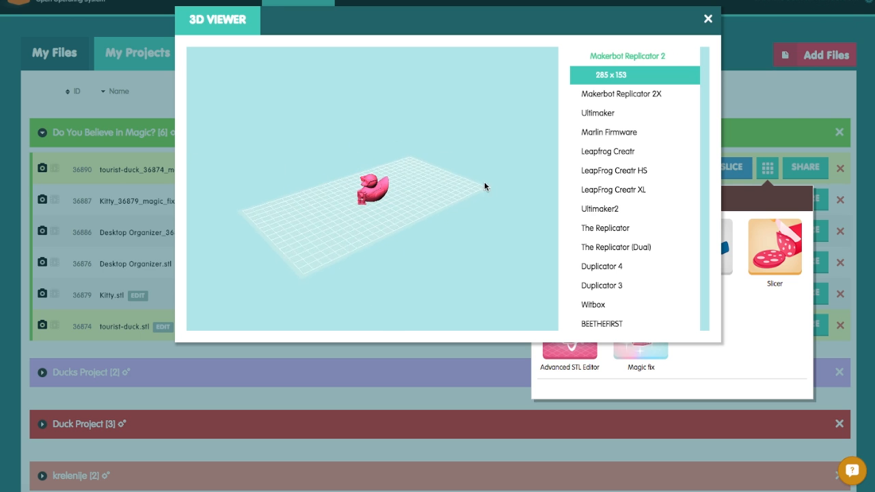